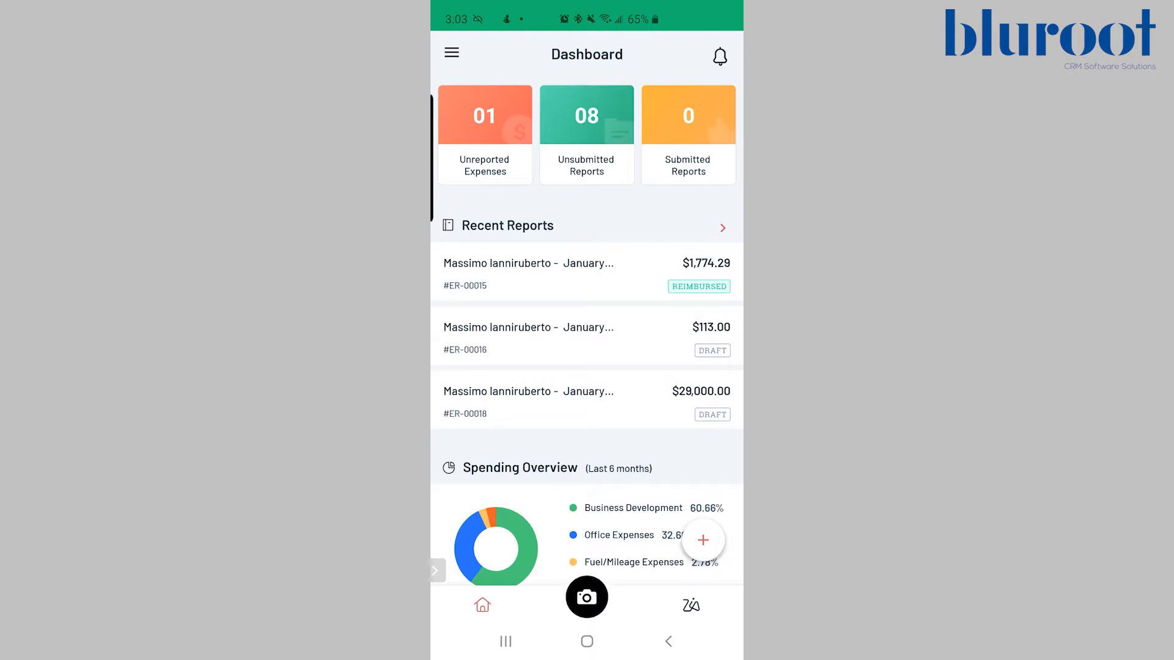
# - Open the side drawer and go to the All Expenses list
pyautogui.scroll(-3)
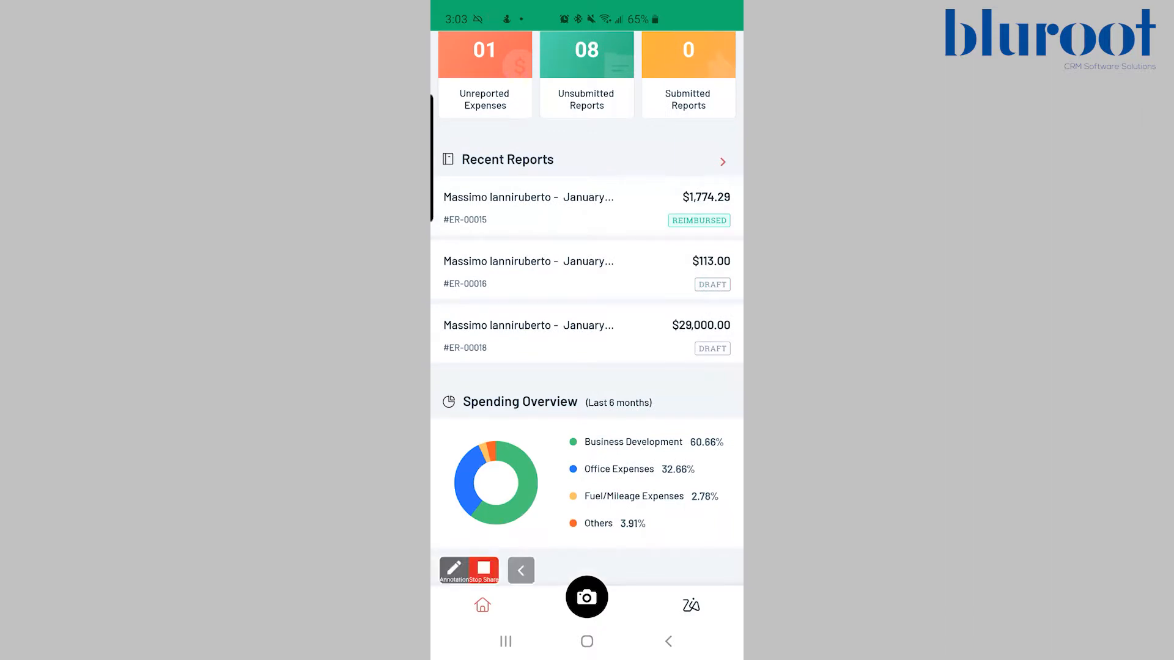
pyautogui.click(454, 570)
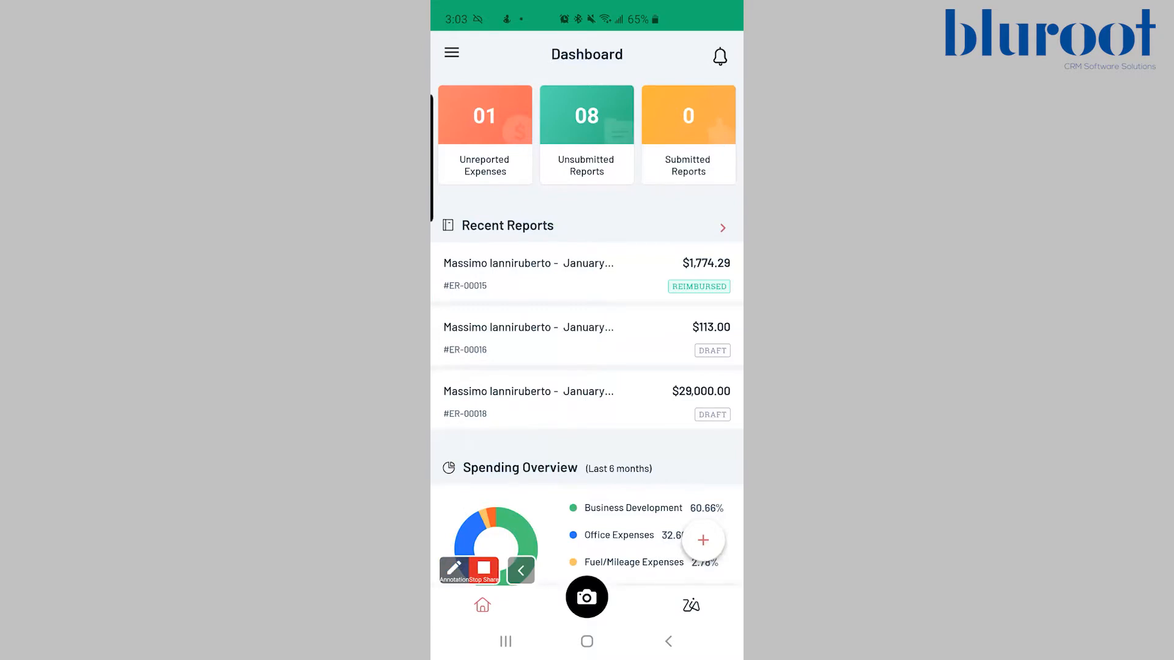
pyautogui.click(451, 53)
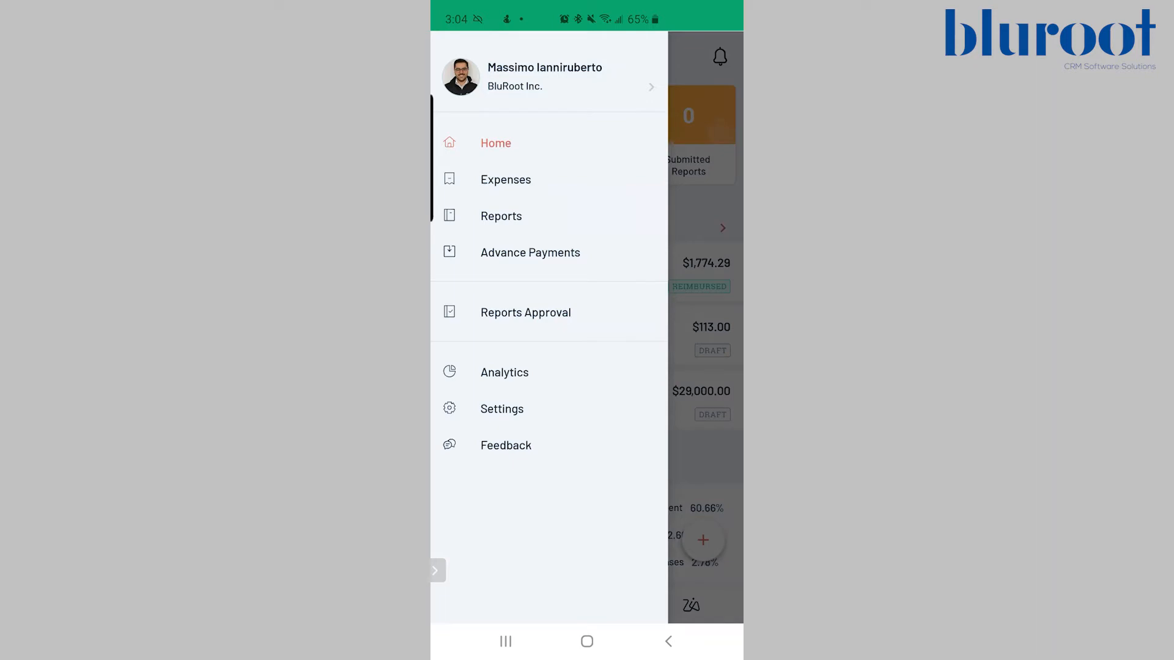
pyautogui.click(505, 180)
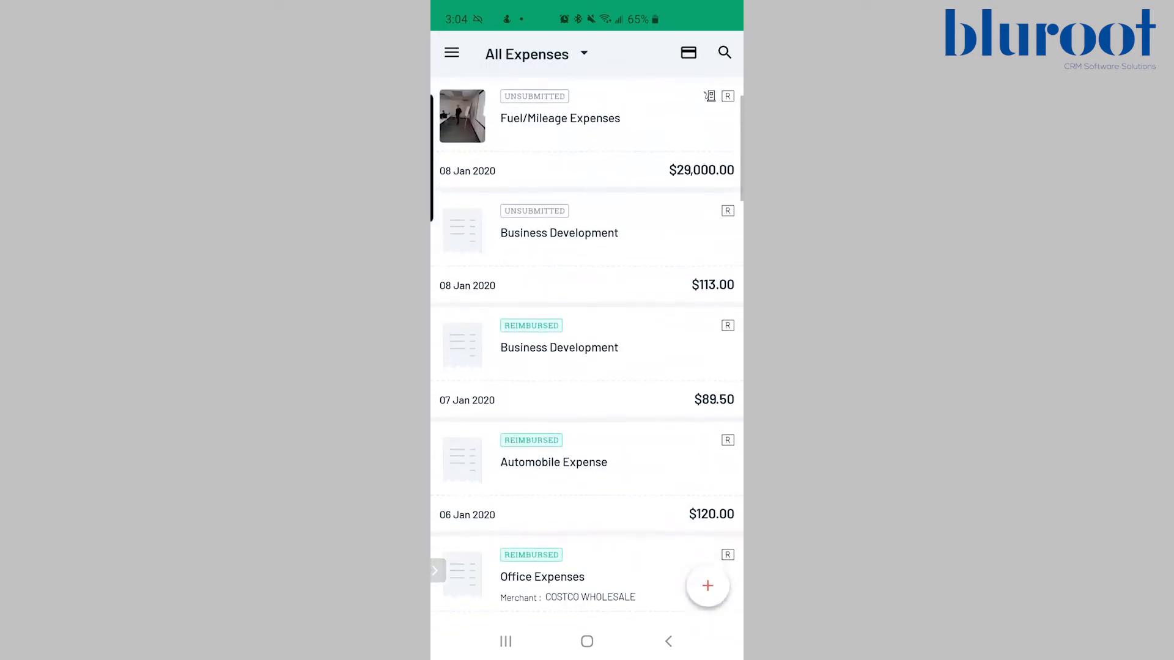
# - Refresh the expense list, view the All Expenses filter options, then return to the Dashboard
pyautogui.scroll(-3)
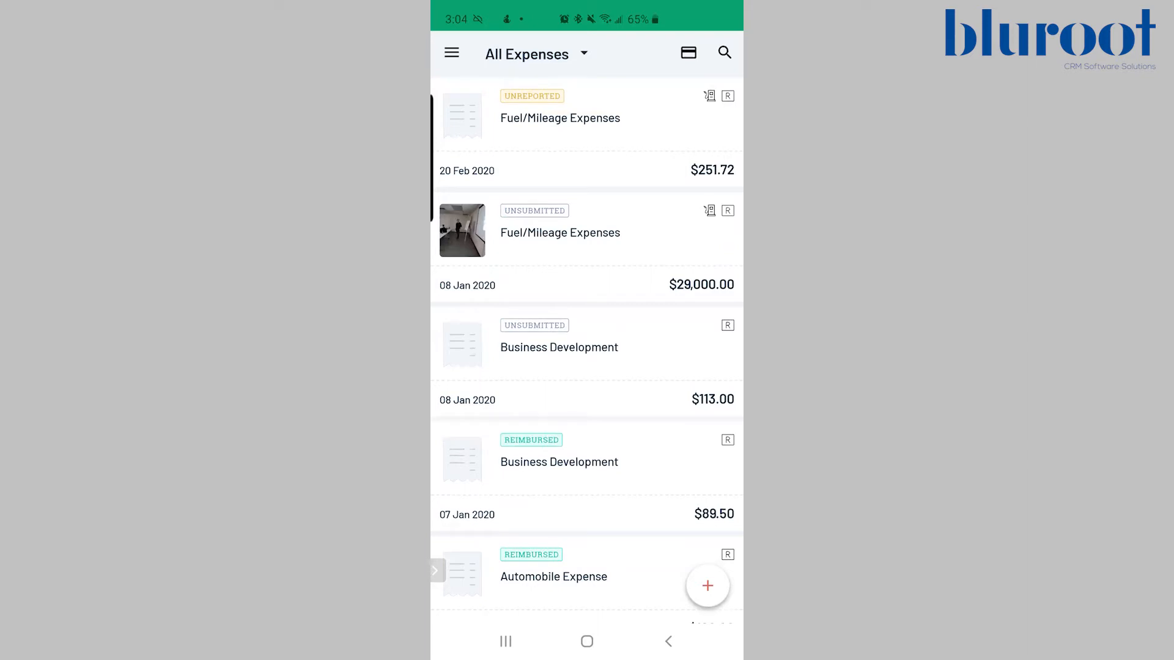
pyautogui.click(536, 53)
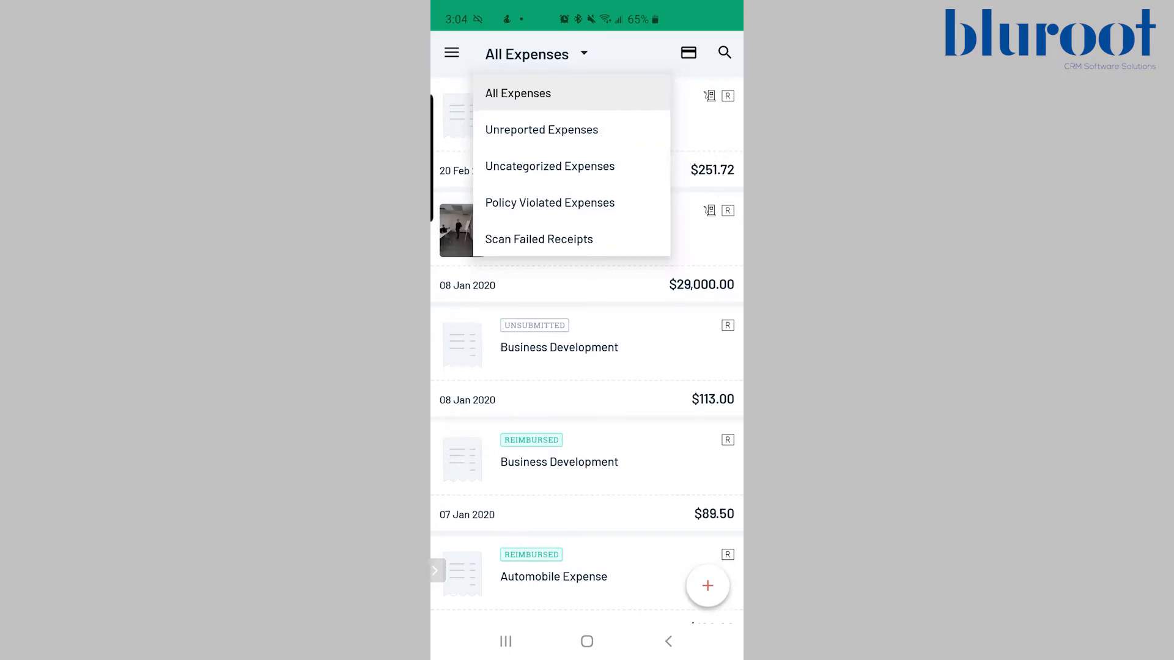
pyautogui.click(451, 52)
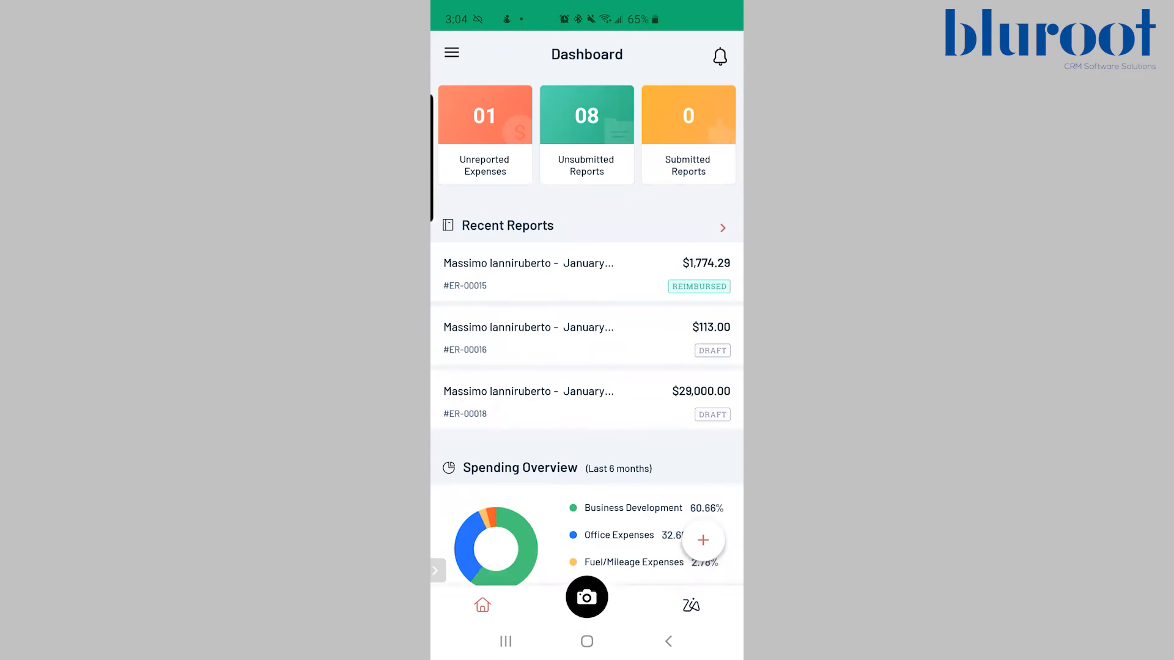
pyautogui.click(702, 540)
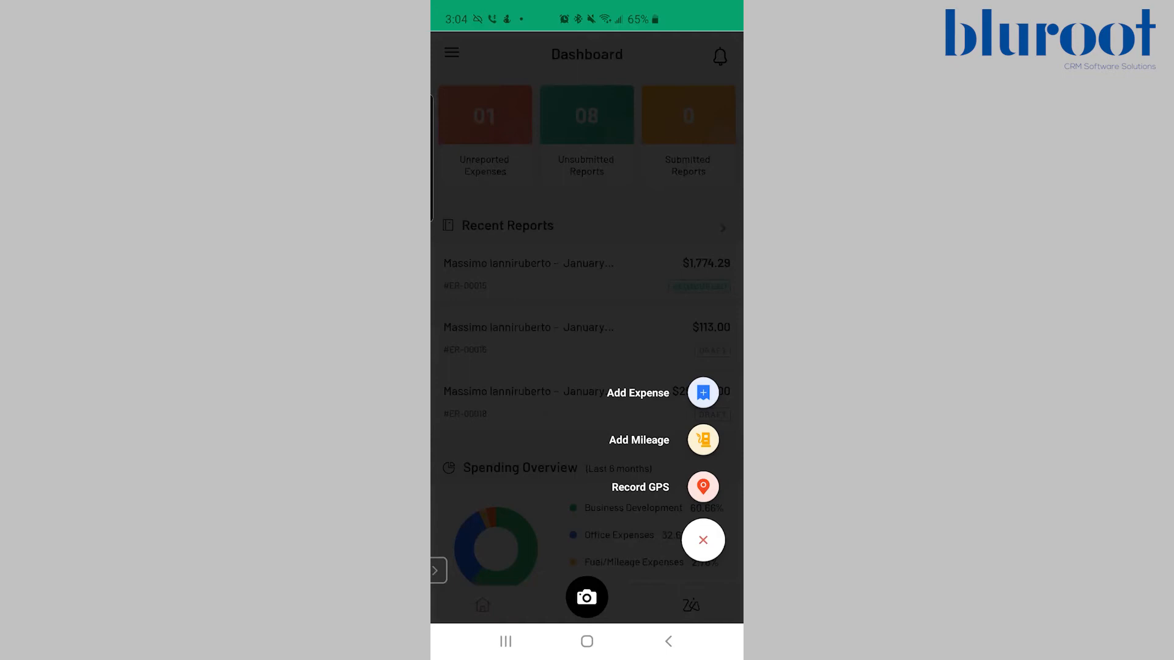
pyautogui.click(701, 540)
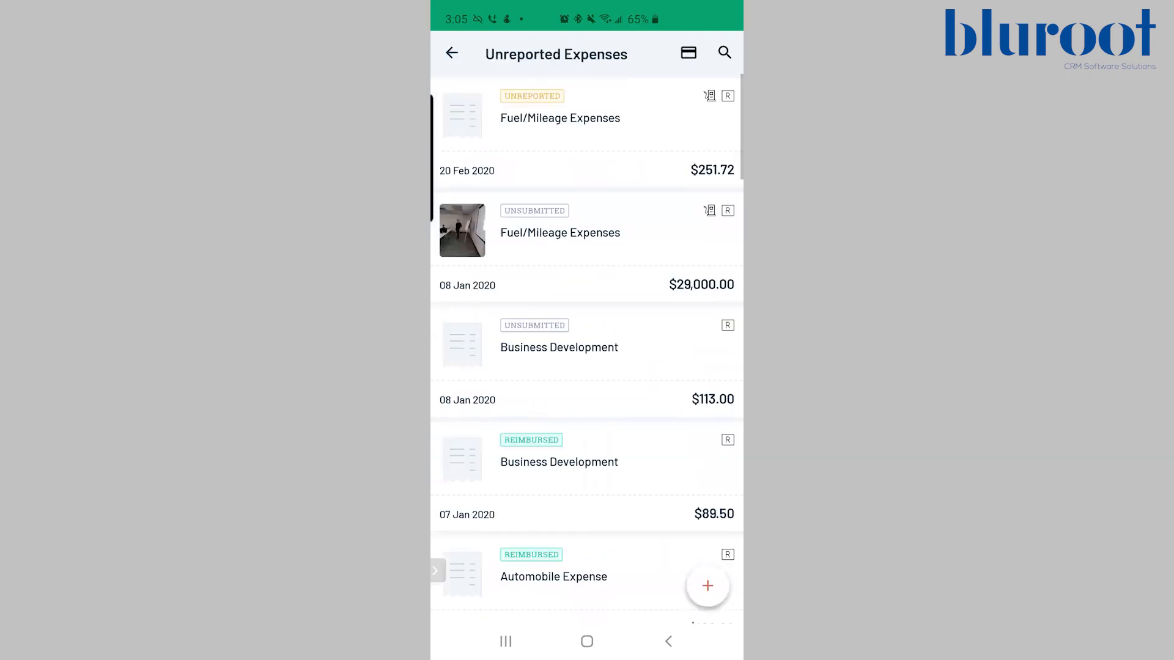
pyautogui.click(451, 53)
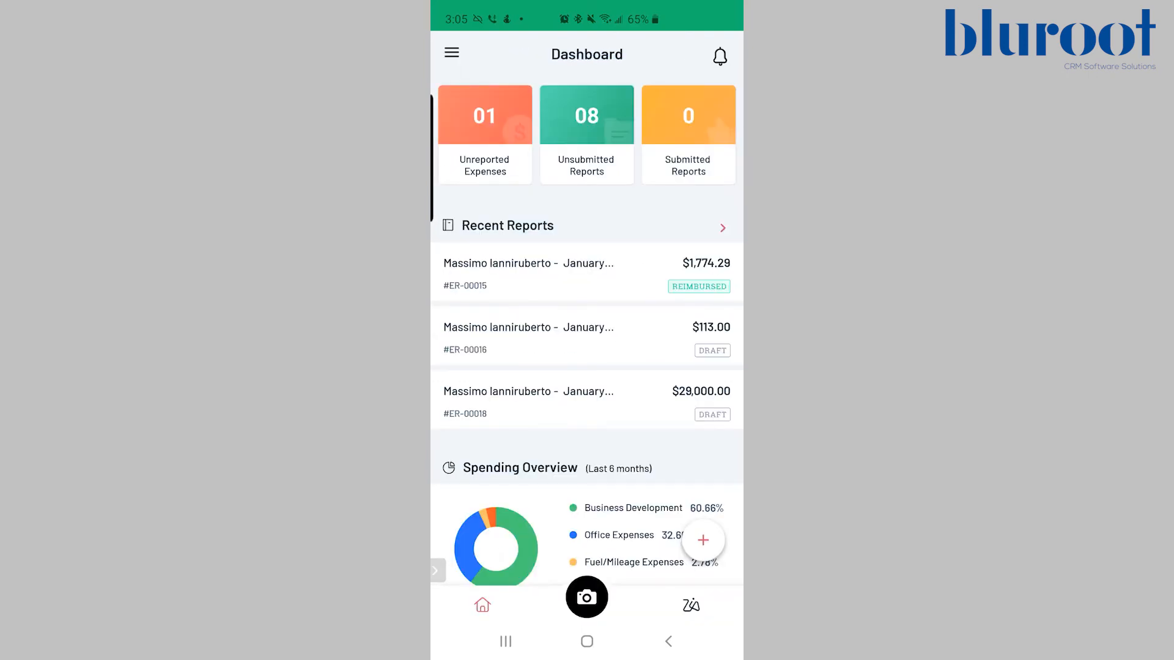